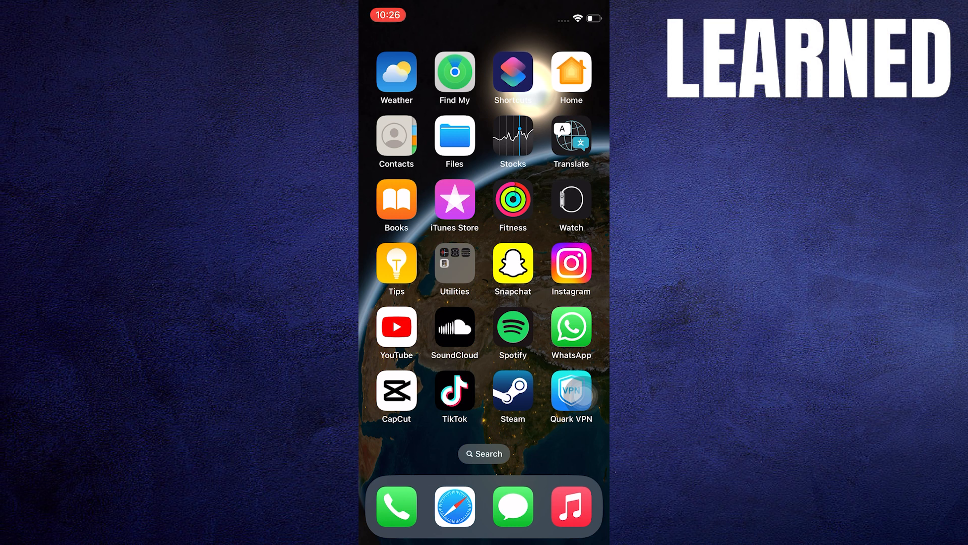
Launch Snapchat from the home screen to its camera view
{"action": "left_click", "coordinate": [512, 262]}
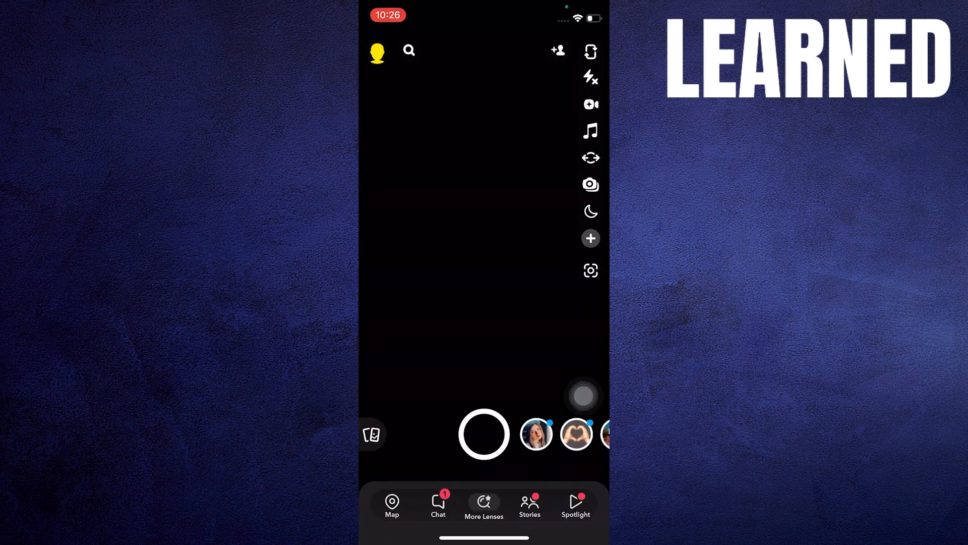
Go to the Chat list and bring up My AI's profile page
{"action": "left_click", "coordinate": [437, 503]}
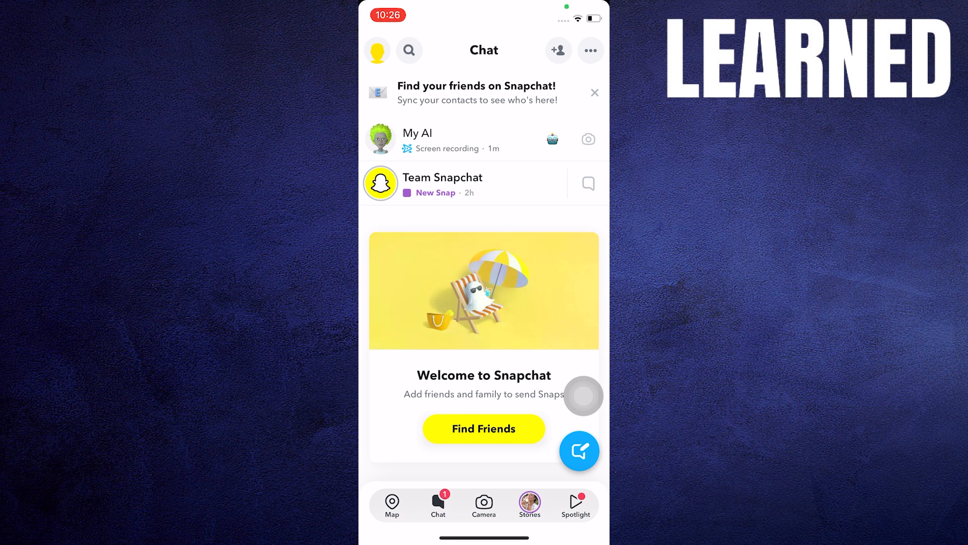
{"action": "left_click", "coordinate": [417, 139]}
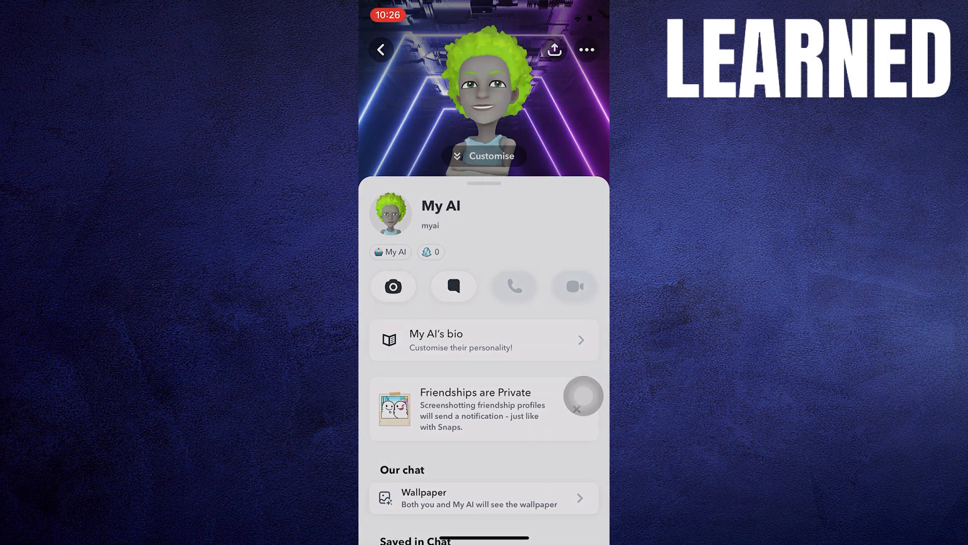
{"action": "left_click", "coordinate": [584, 49]}
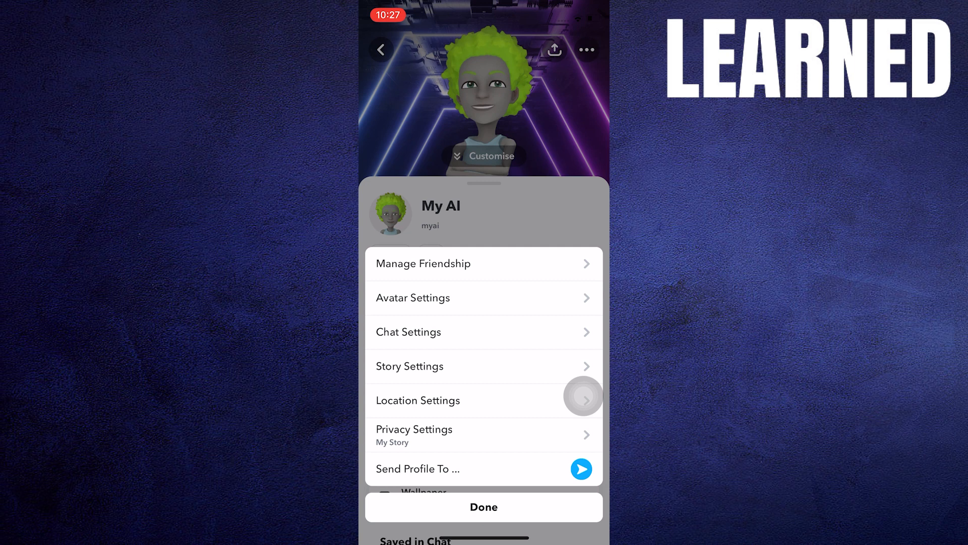
{"action": "left_click", "coordinate": [409, 332]}
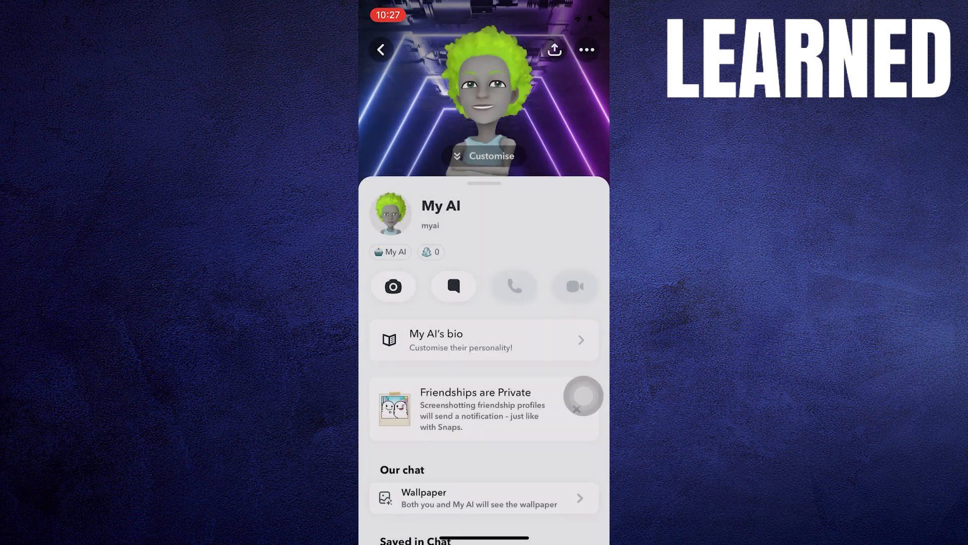
{"action": "left_click", "coordinate": [585, 50]}
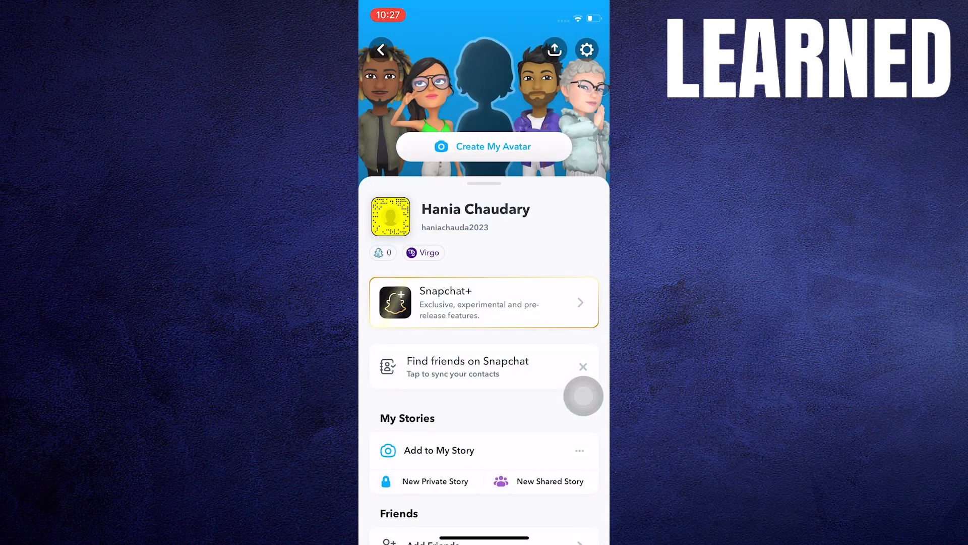
Enter account Settings via the gear icon, heading toward Clear Data
{"action": "left_click", "coordinate": [586, 49]}
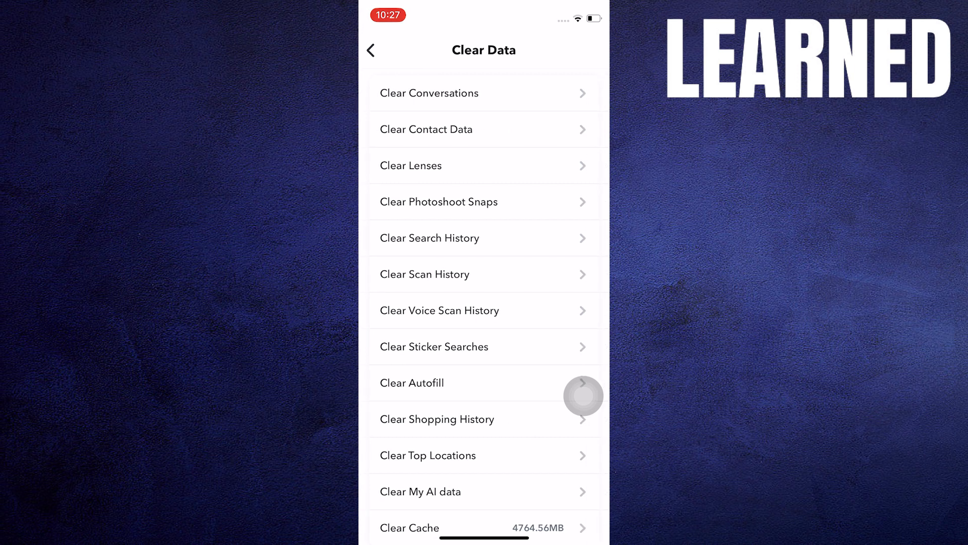
Look at the Clear Conversations list, then back out to the Settings page
{"action": "left_click", "coordinate": [428, 93]}
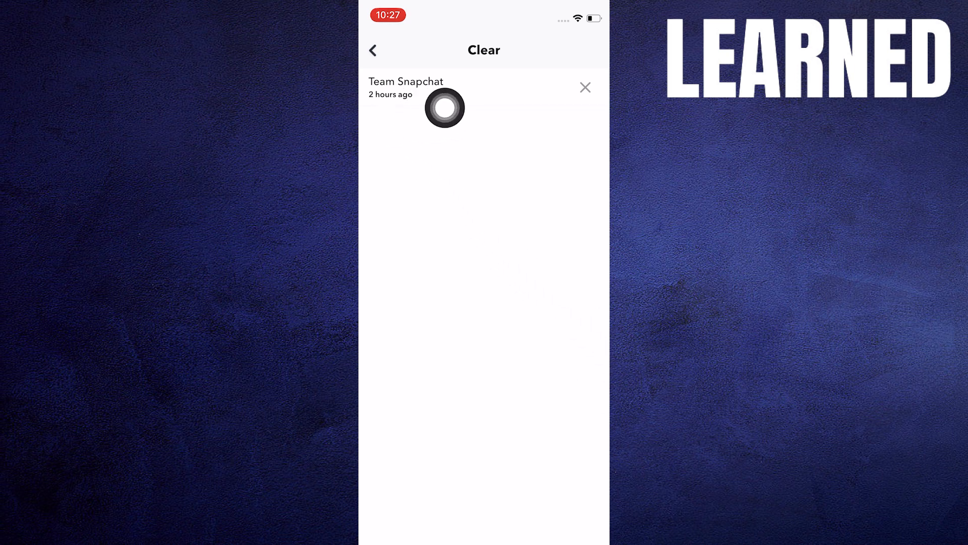
{"action": "mouse_move", "coordinate": [583, 307]}
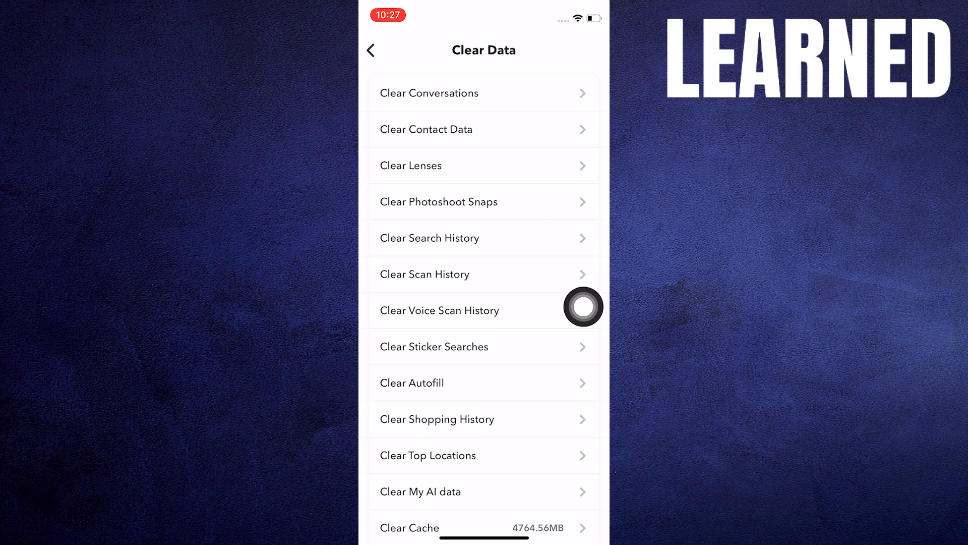
{"action": "left_click", "coordinate": [370, 51]}
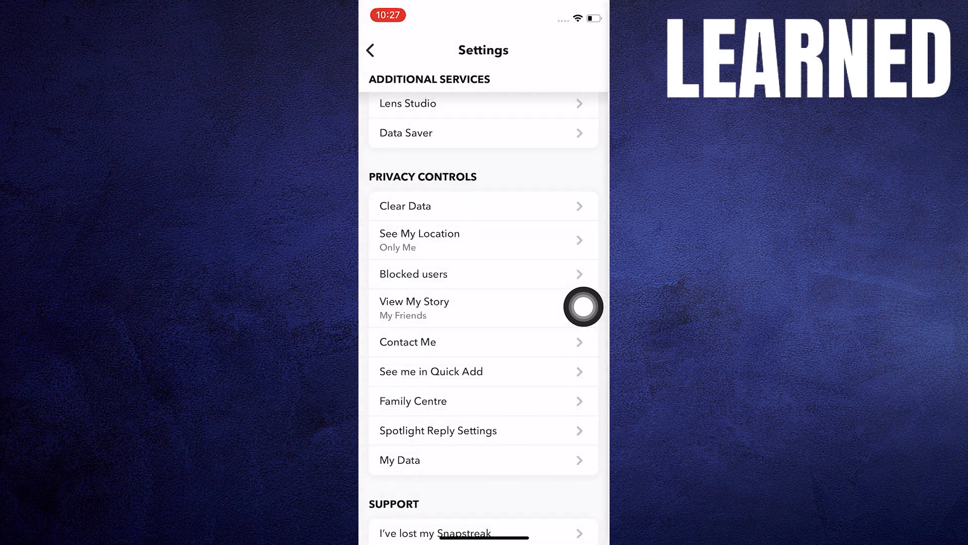